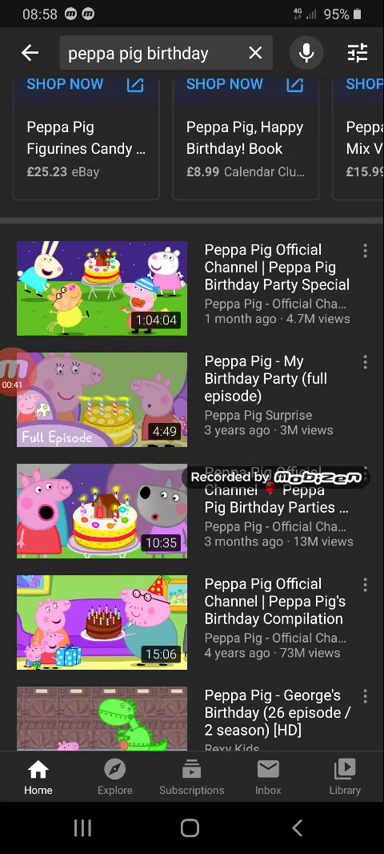
Start the 'Peppa Pig - My Birthday Party (full episode)' video from the search results
click(110, 410)
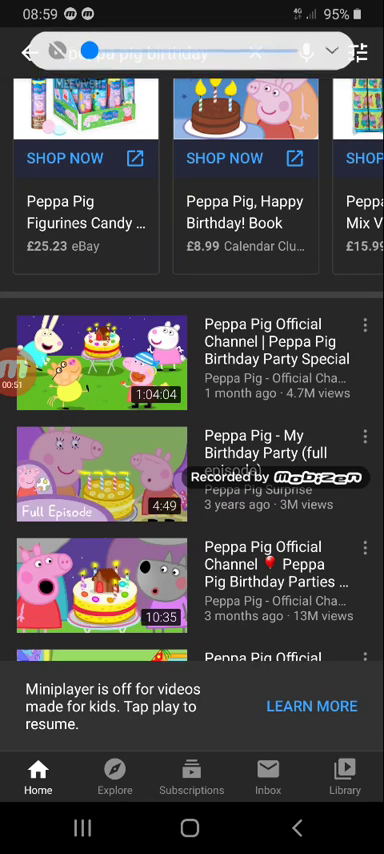
click(92, 488)
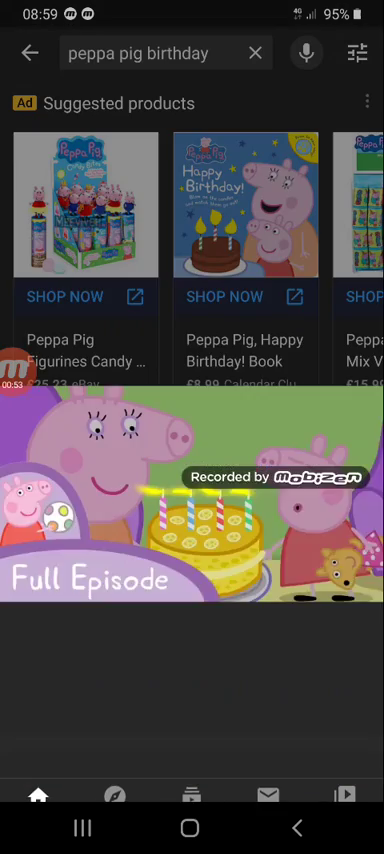
Switch the playing episode to full-screen
click(192, 500)
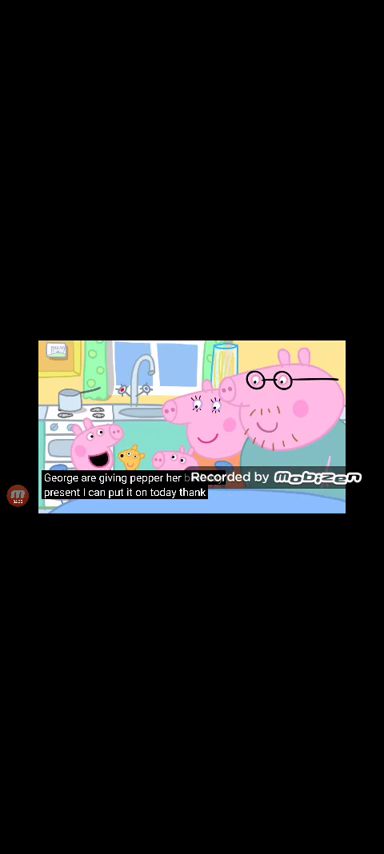